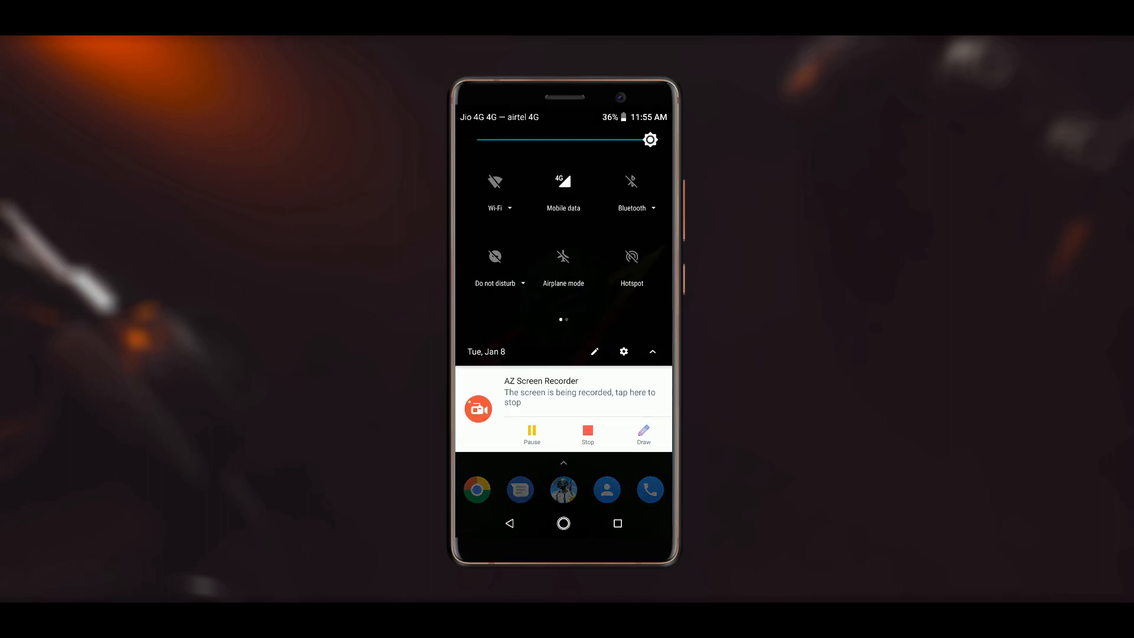
Step: Check the battery details, then go to the Themes folder in Solid Explorer's internal memory
{"action": "left_click", "coordinate": [624, 351]}
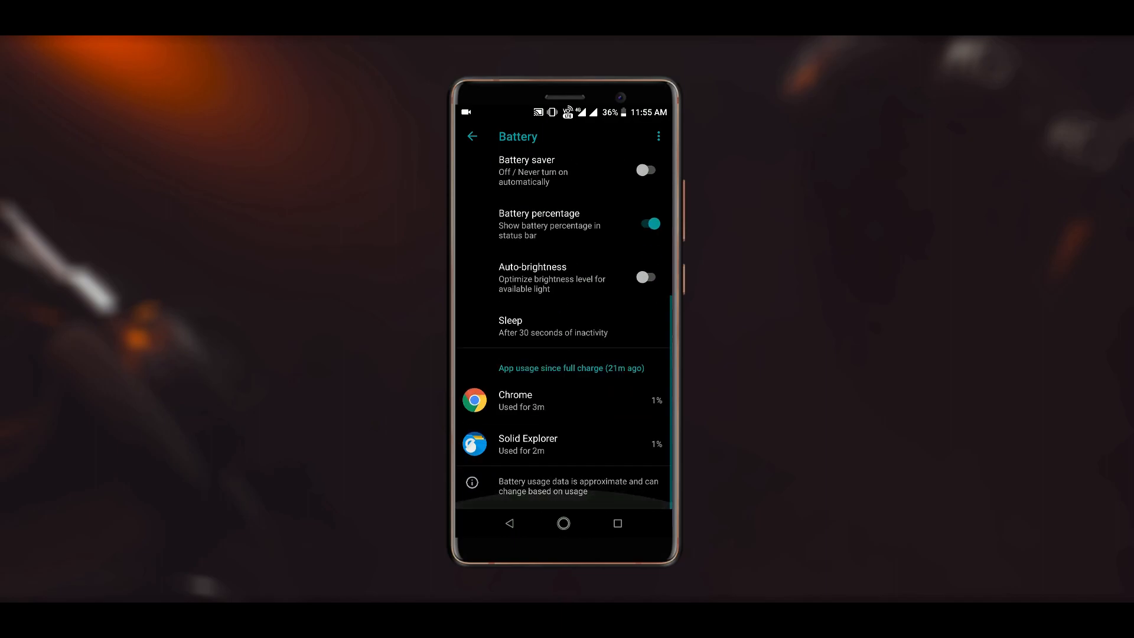
{"action": "left_click", "coordinate": [563, 522]}
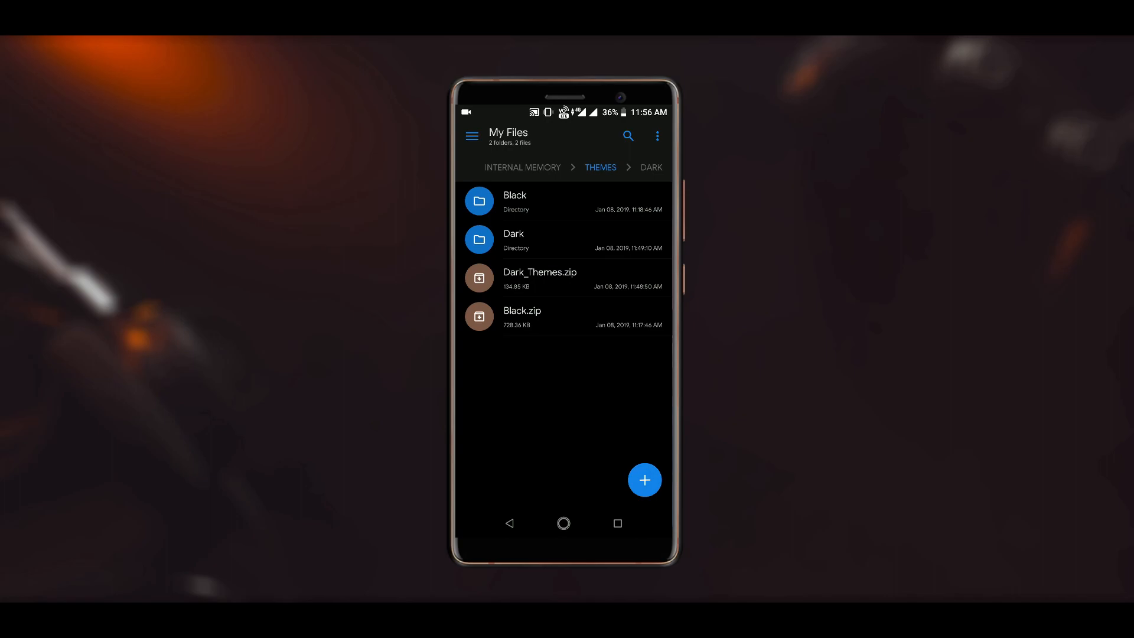
Step: Browse the Dark_Themes.zip theme APKs in the Dark and Black folders, then return to Display settings
{"action": "left_click", "coordinate": [564, 280]}
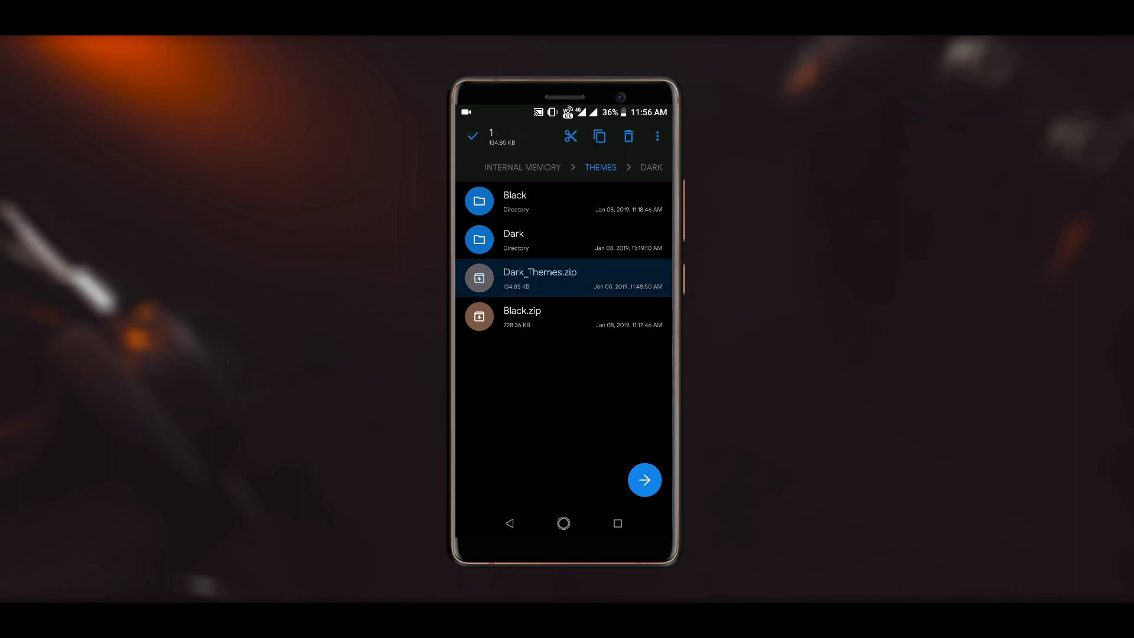
{"action": "left_click", "coordinate": [656, 136]}
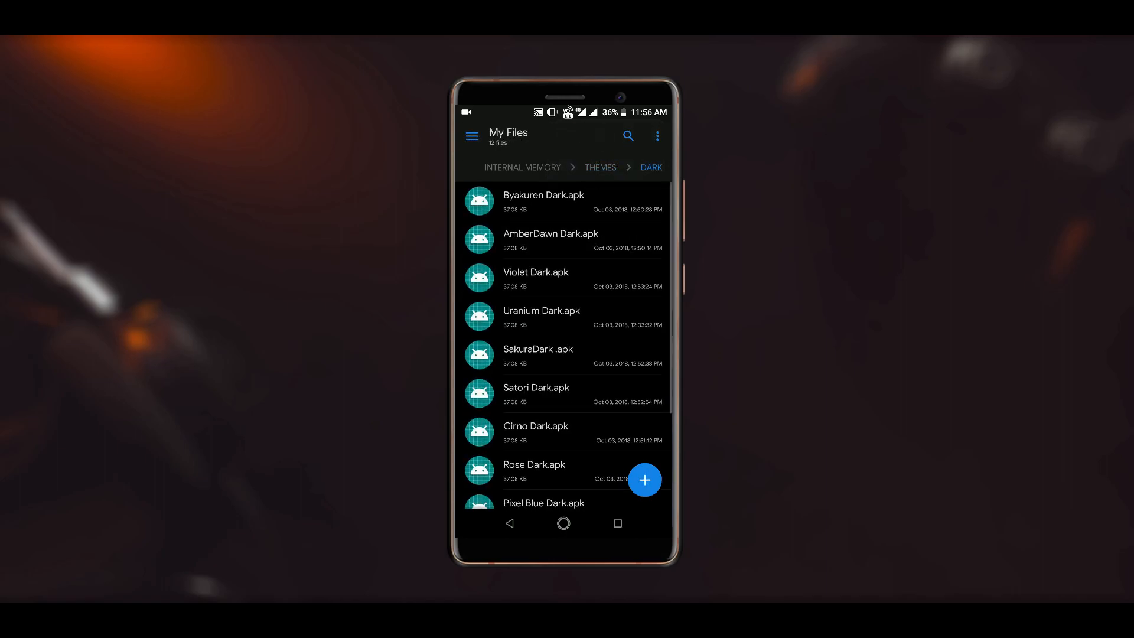
{"action": "scroll", "scroll_direction": "down", "scroll_amount": 3}
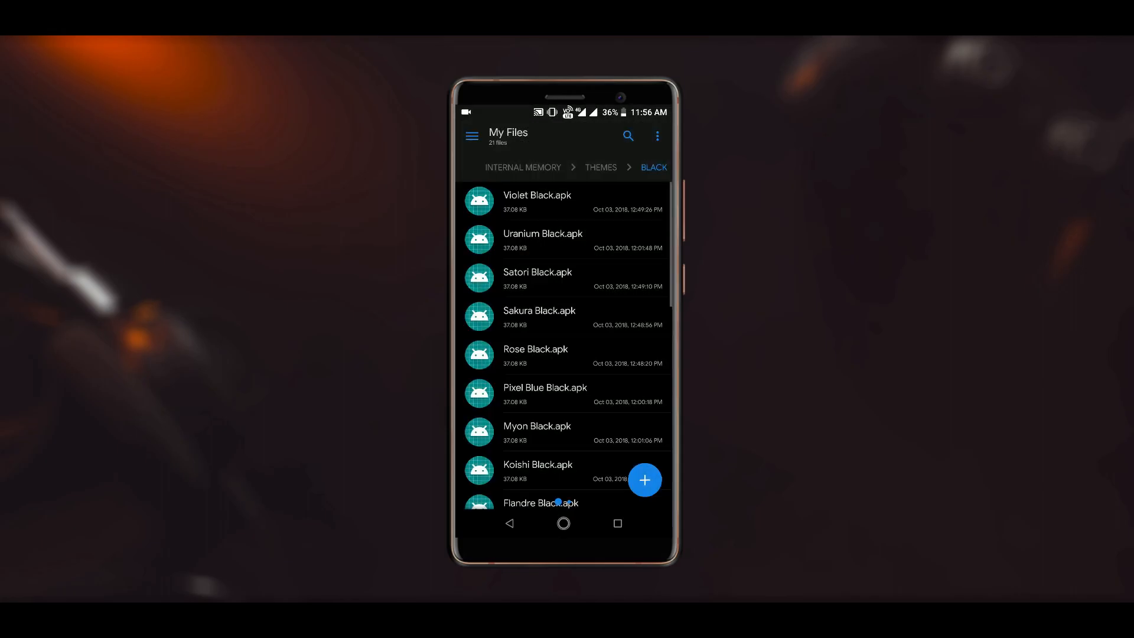
{"action": "left_click", "coordinate": [564, 523]}
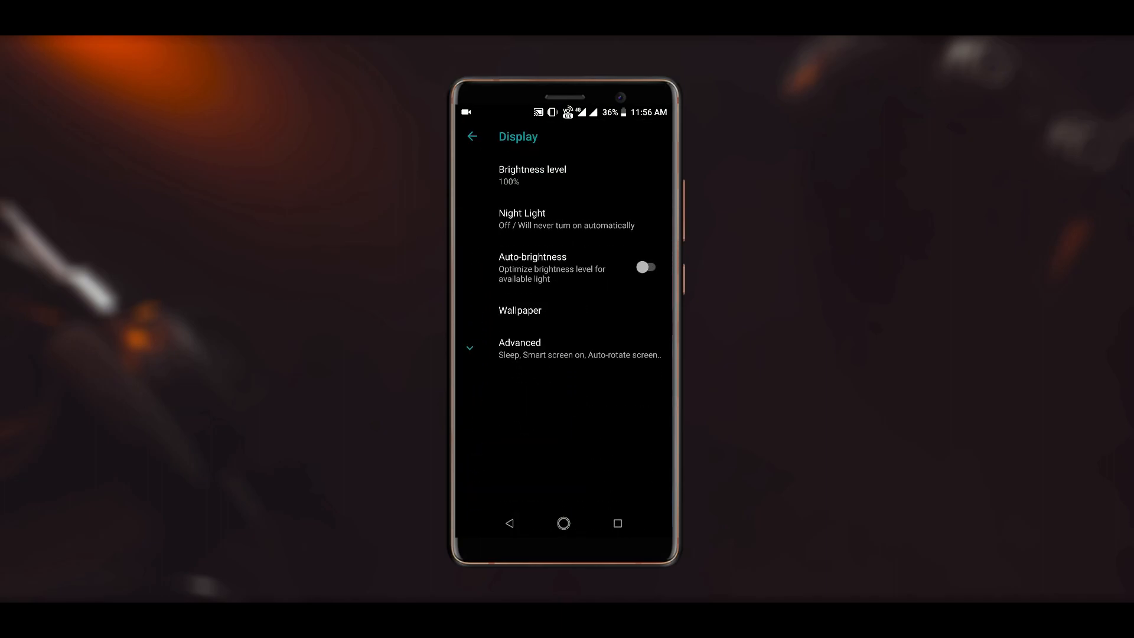
Step: Expand Advanced in Display and scroll down to open the Device theme list
{"action": "left_click", "coordinate": [519, 342]}
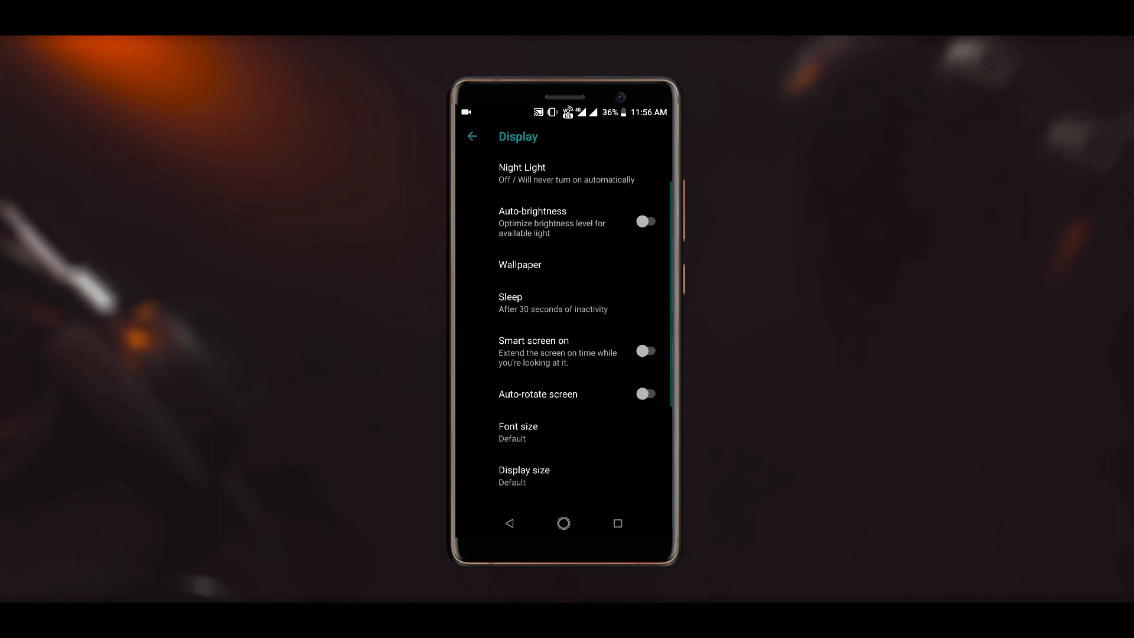
{"action": "scroll", "scroll_direction": "down", "scroll_amount": 3}
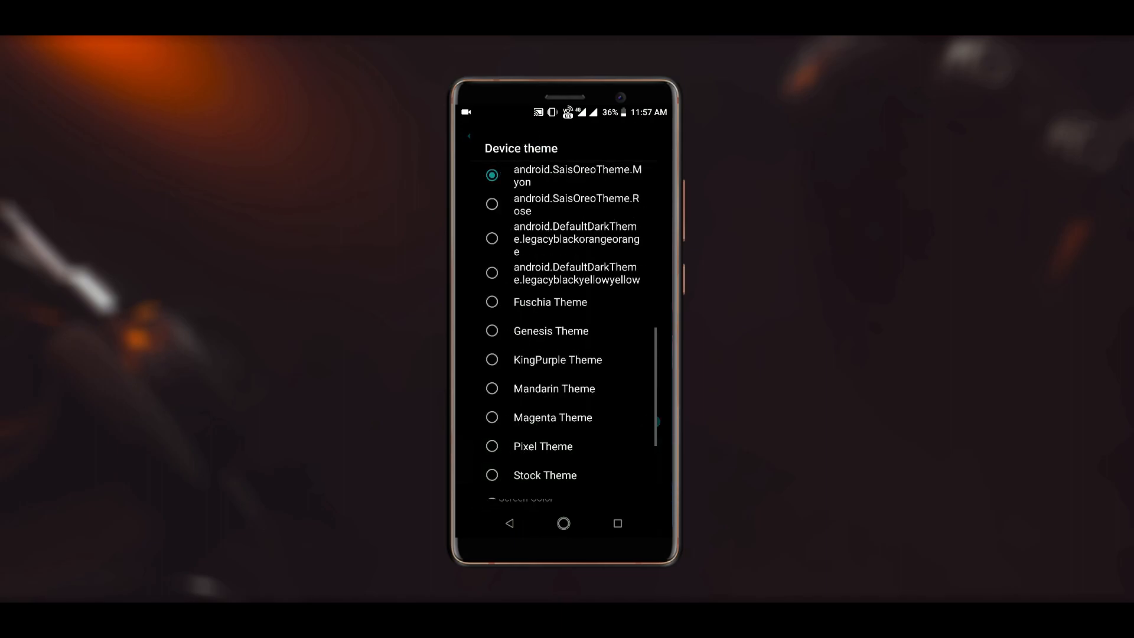
{"action": "scroll", "scroll_direction": "down", "scroll_amount": 3}
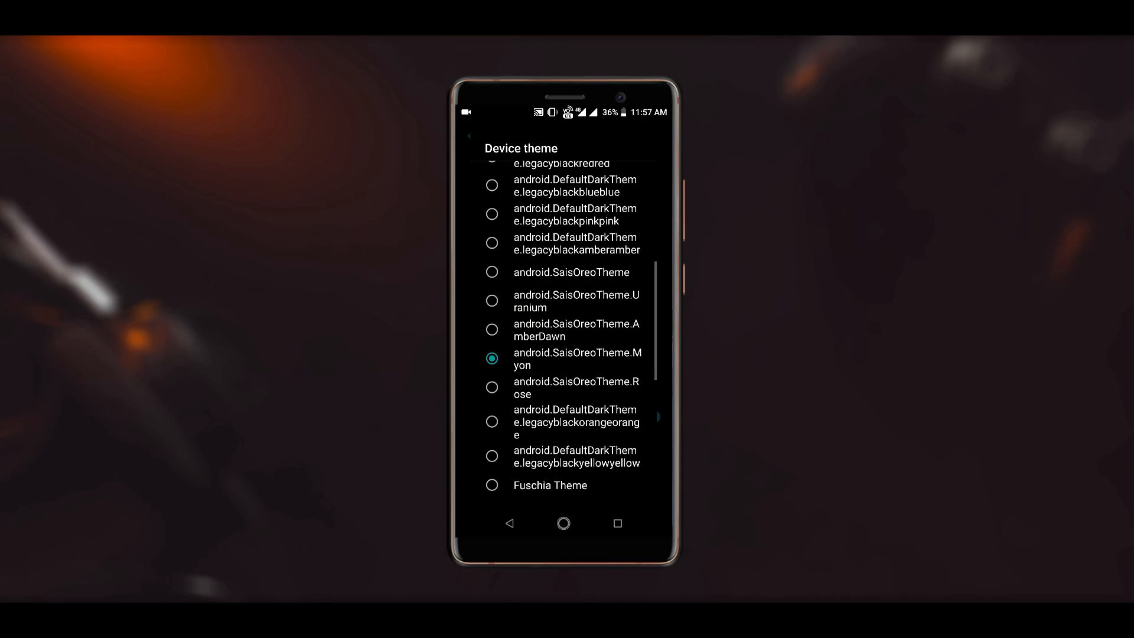
Step: Choose android.SaisOreoTheme.Rose as the device theme, confirm it in the list, and go back
{"action": "left_click", "coordinate": [492, 358]}
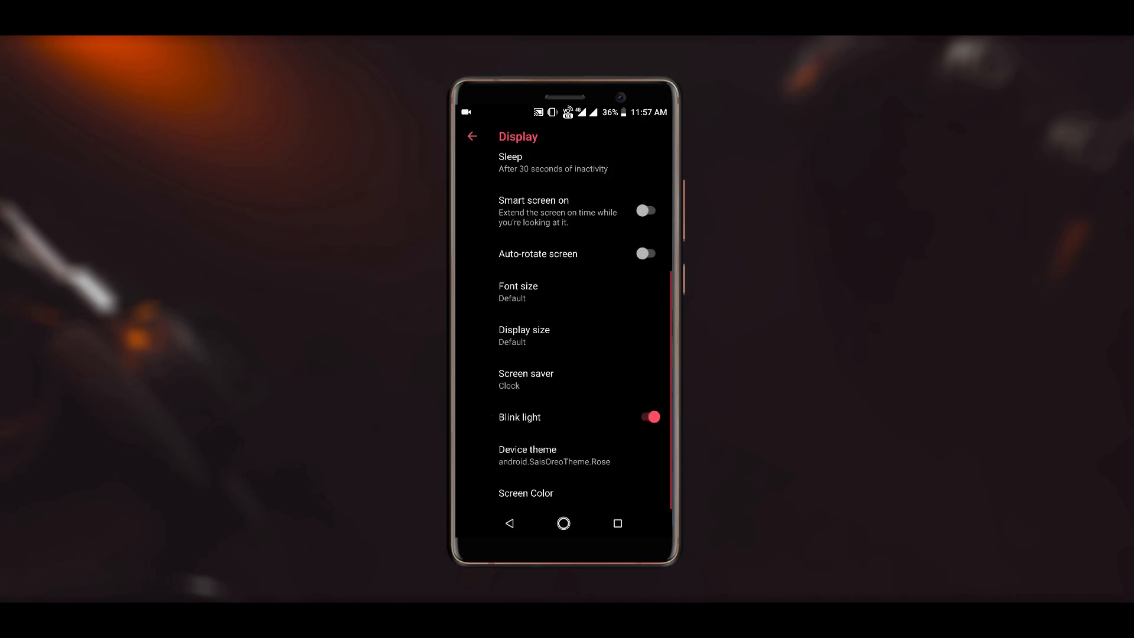
{"action": "left_click", "coordinate": [527, 449]}
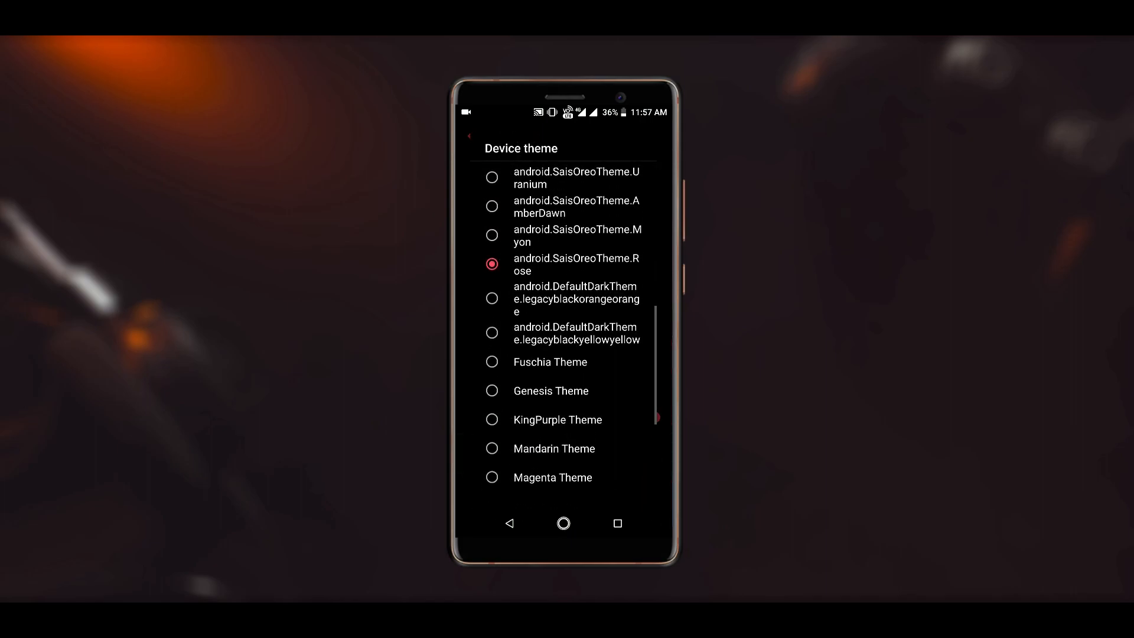
{"action": "left_click", "coordinate": [473, 136]}
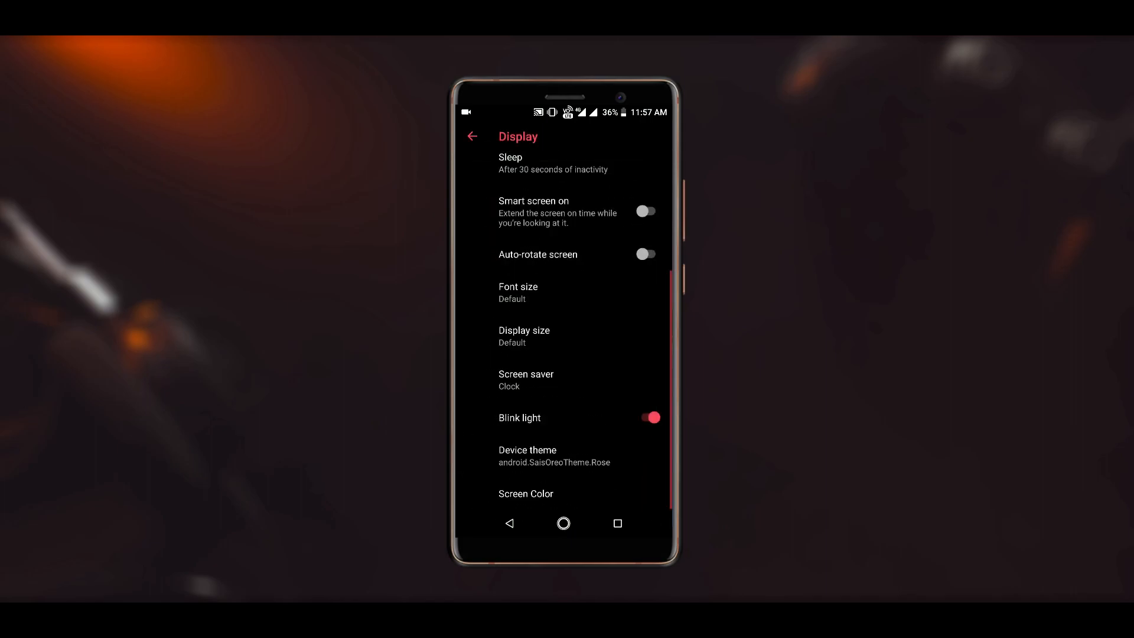